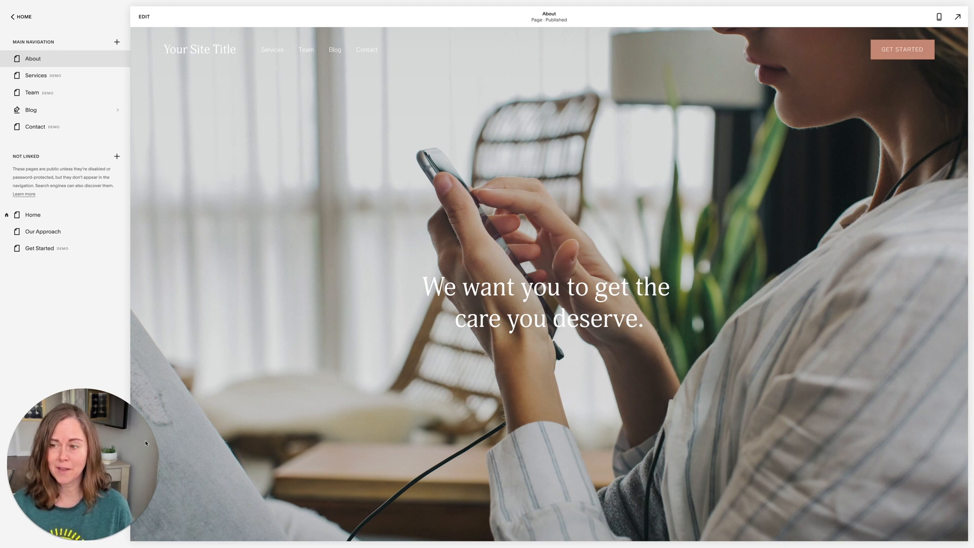
mouse_move(278, 82)
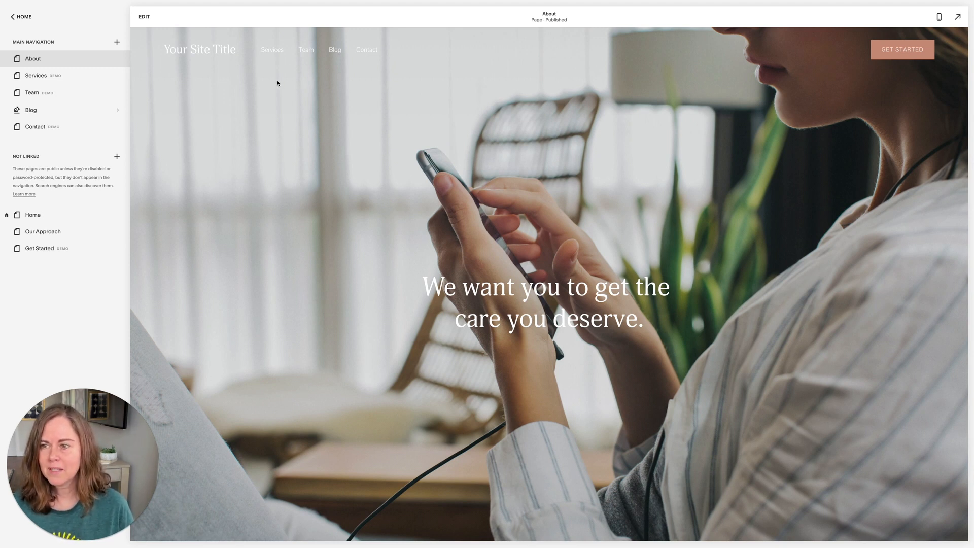
mouse_move(50, 56)
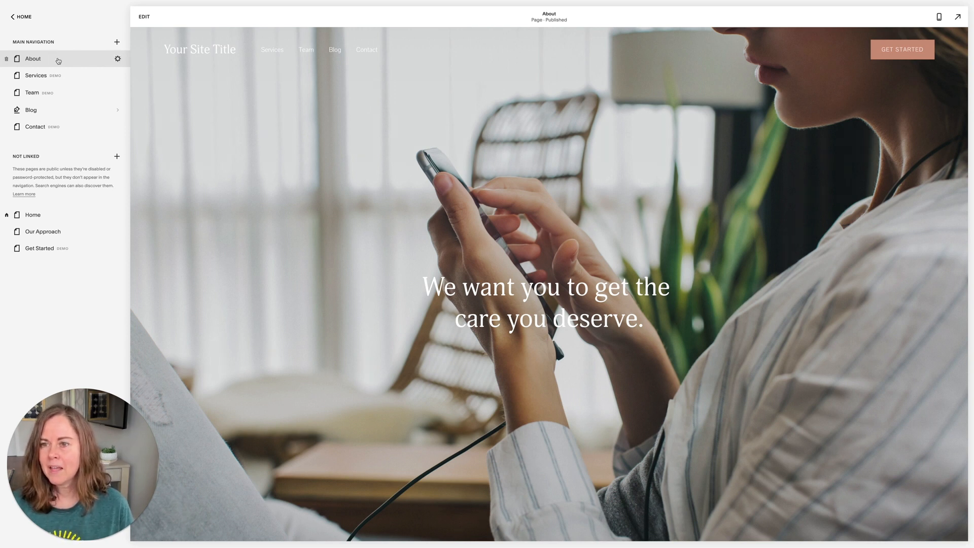
Duplicate the About page from its gear settings and confirm the copy.
scroll(down, 3)
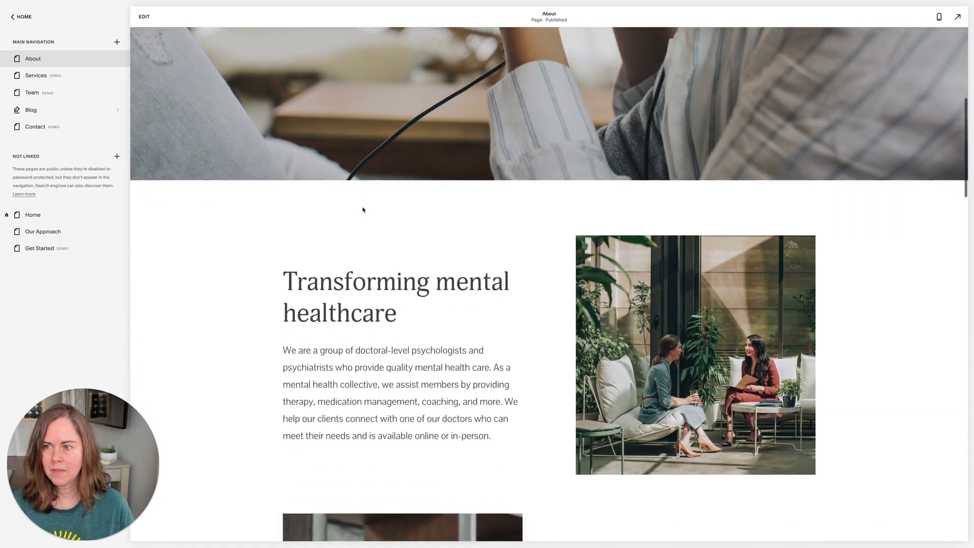
scroll(down, 3)
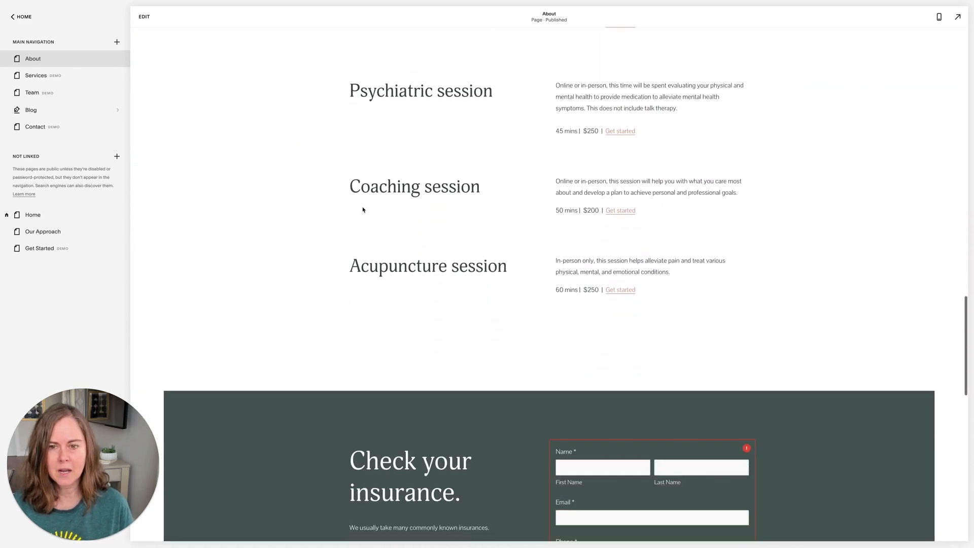
scroll(up, 3)
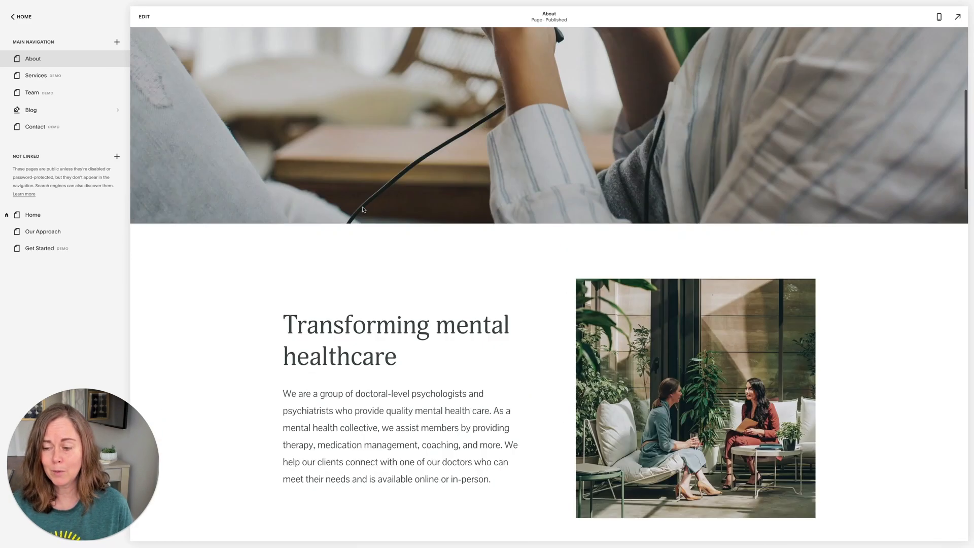
scroll(up, 3)
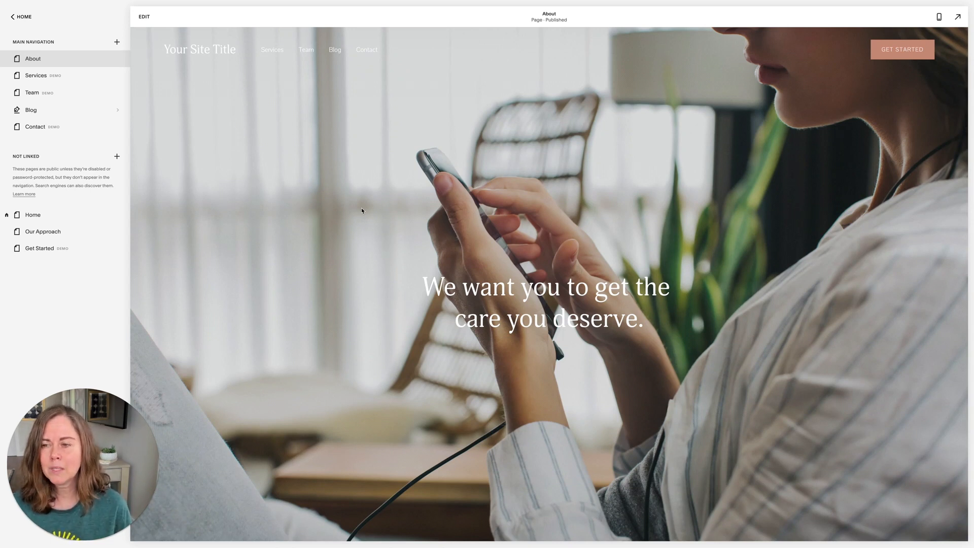
mouse_move(151, 79)
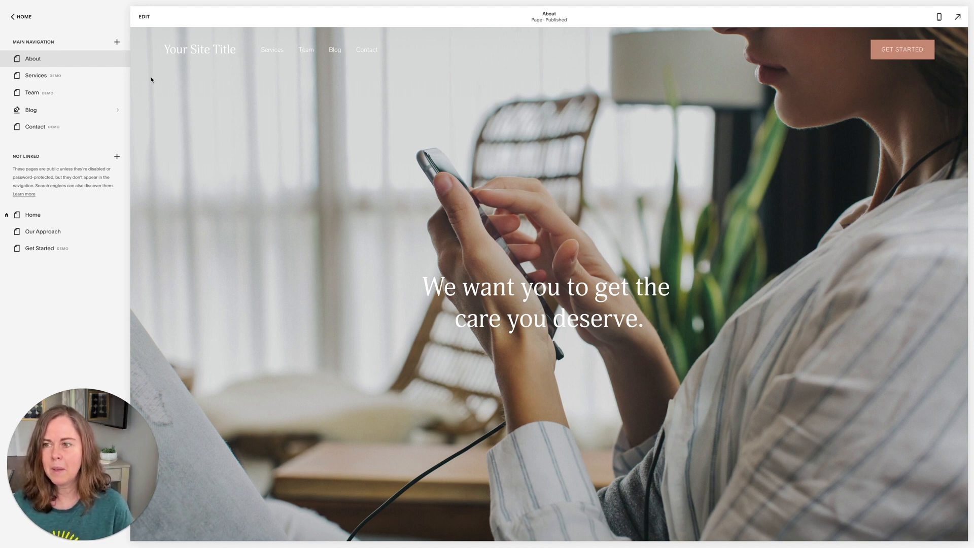
scroll(down, 3)
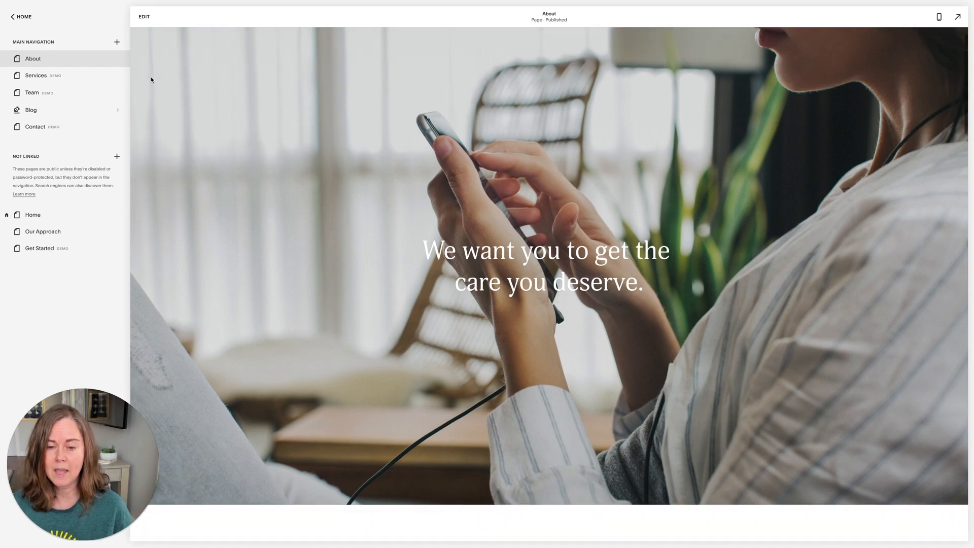
scroll(down, 3)
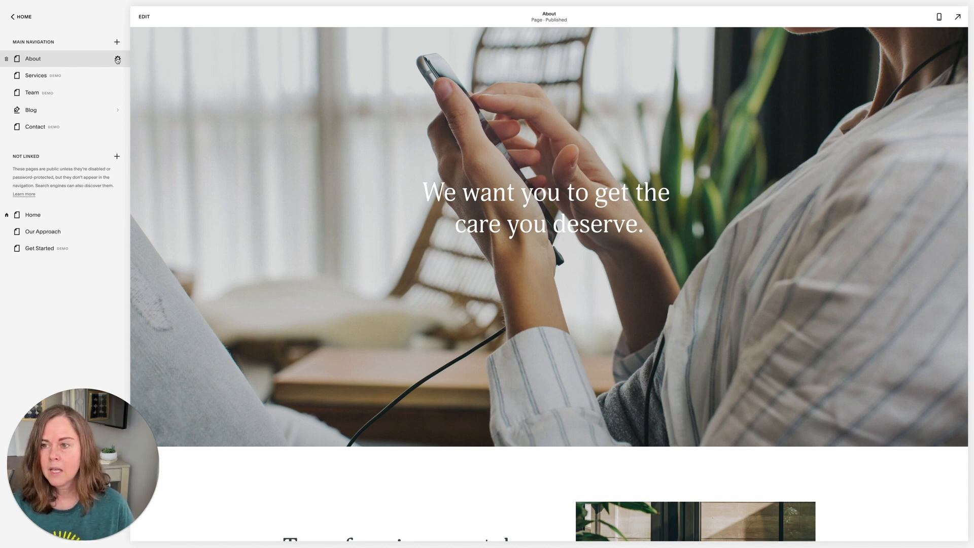
click(117, 59)
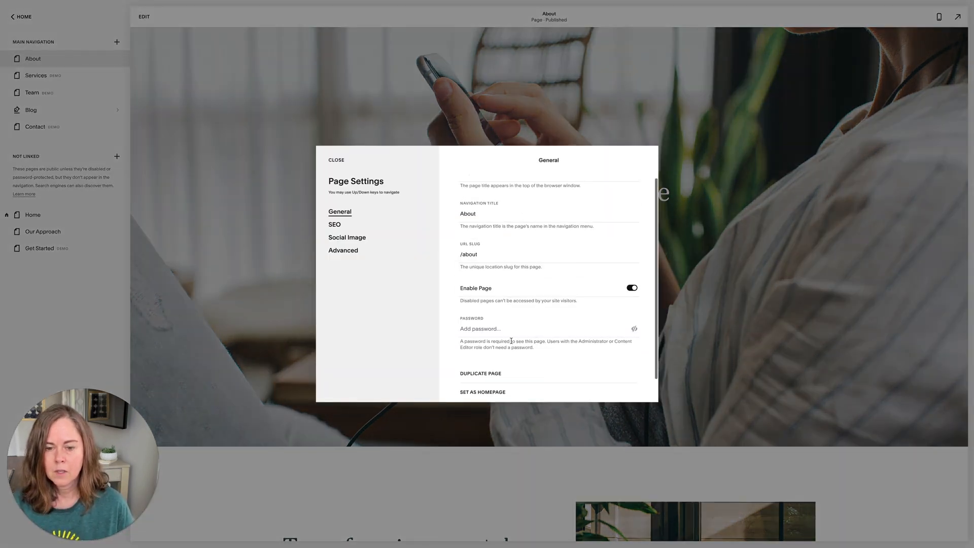
click(480, 373)
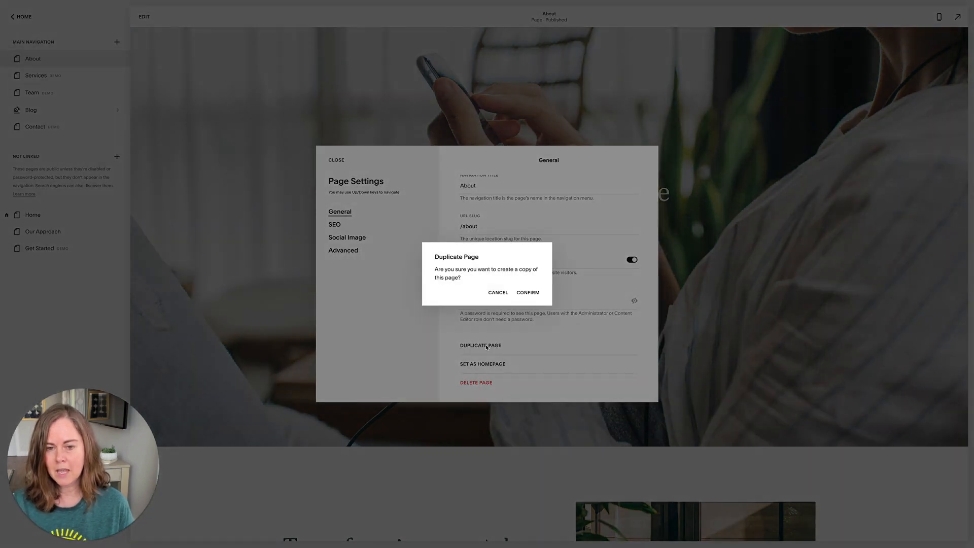
click(528, 292)
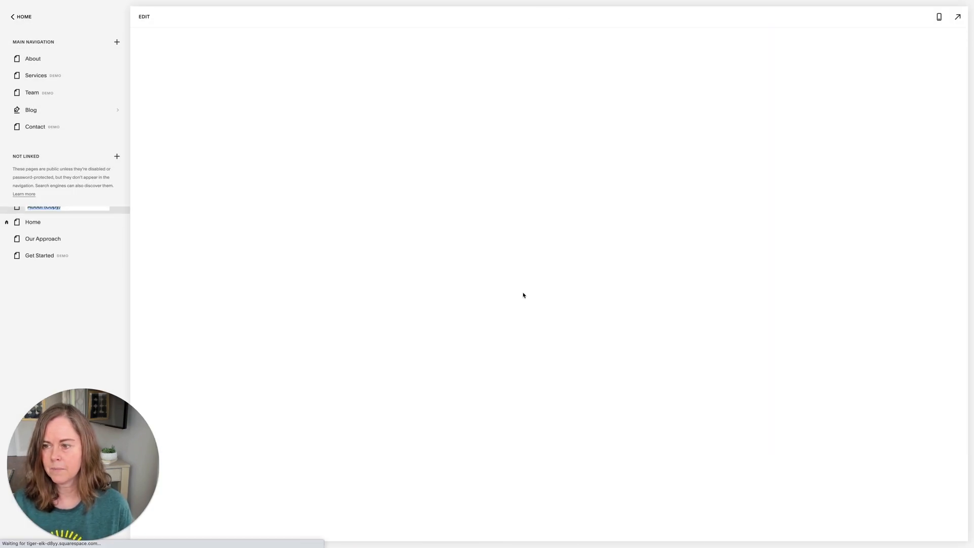
Rename the About (Copy) page to 'FAQ' in the pages list.
click(43, 207)
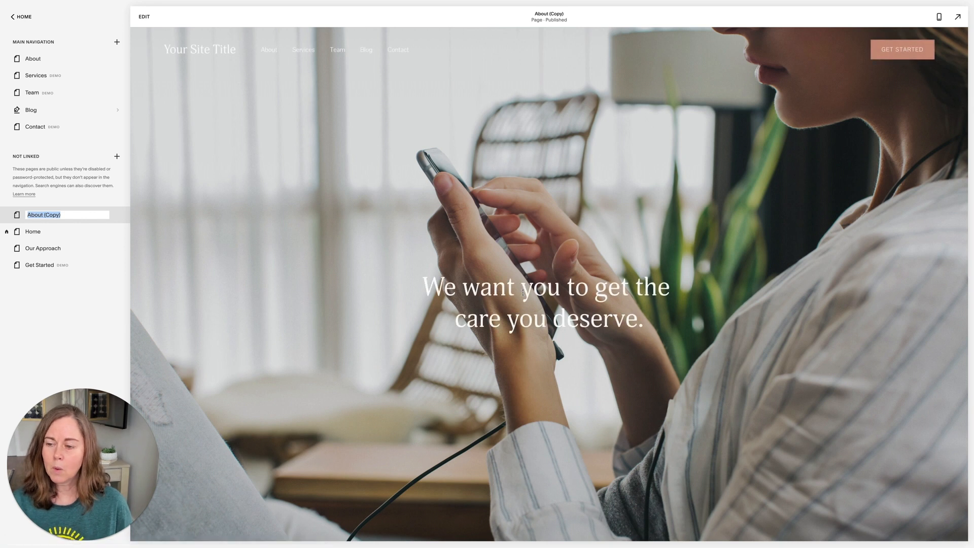
mouse_move(82, 230)
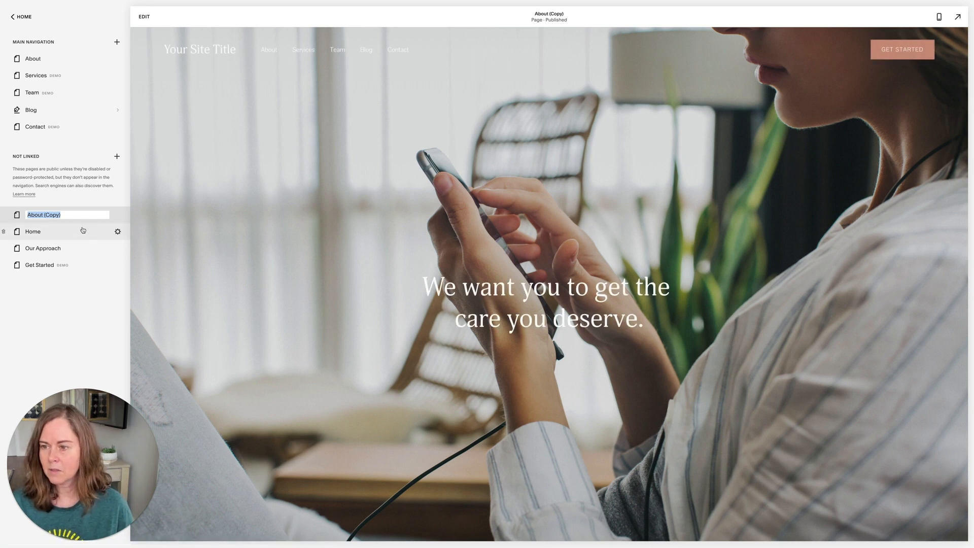
text(FAQ)
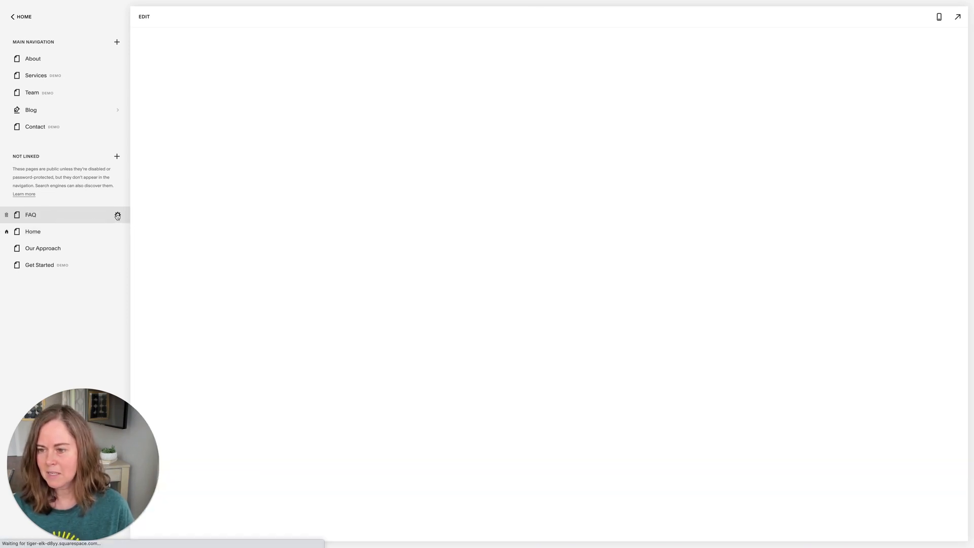
click(118, 215)
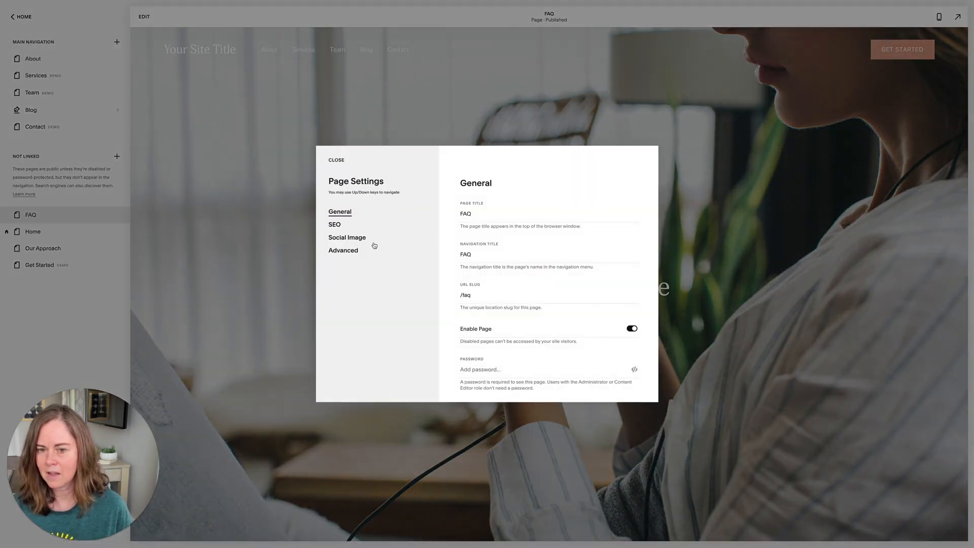
mouse_move(467, 206)
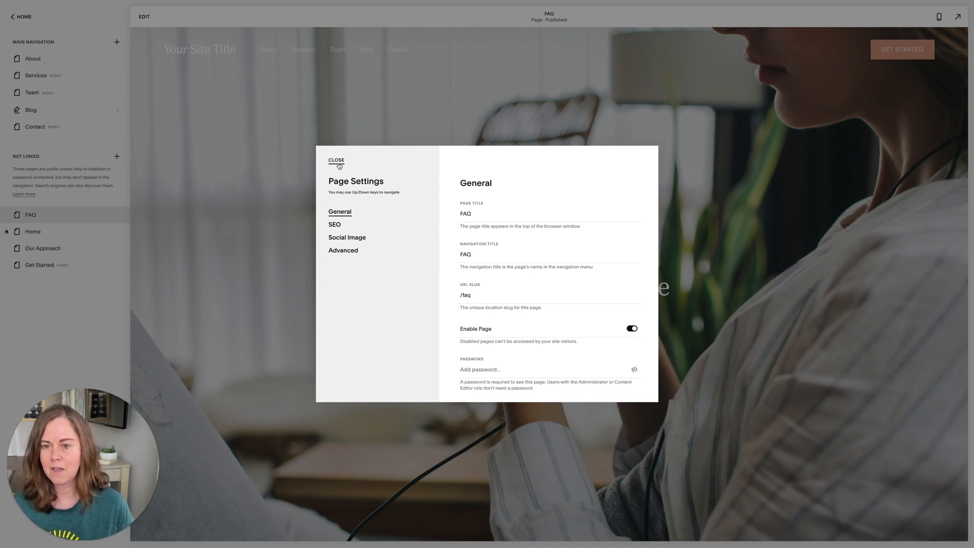
click(336, 160)
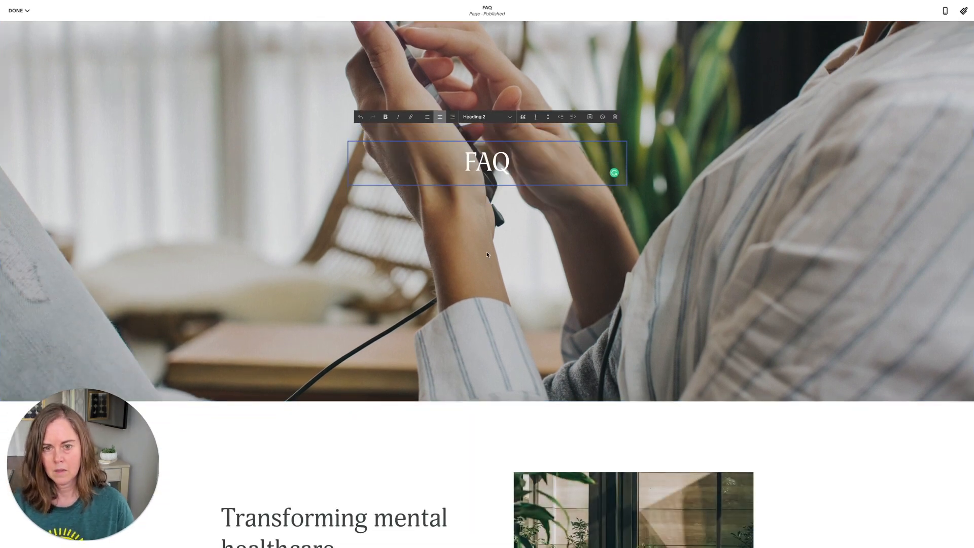
Select the 'Our rates' heading in the FAQ page's rates section for editing.
scroll(down, 3)
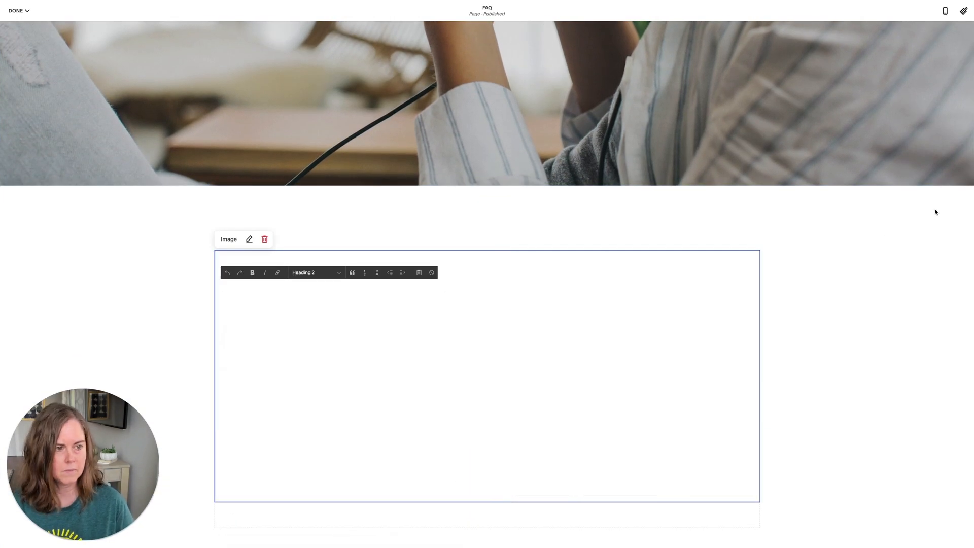
click(264, 240)
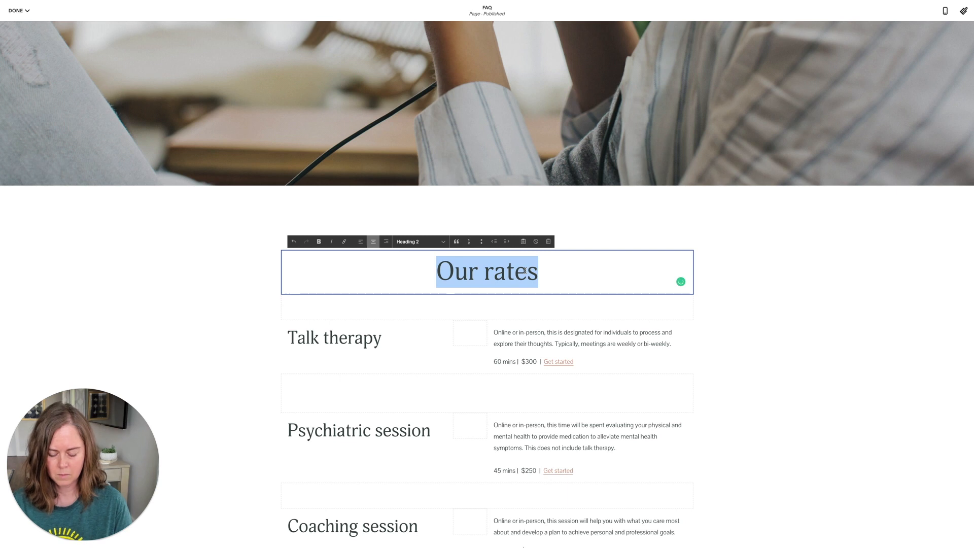
Replace 'Our rates' with 'Learn more about our process' and the first rate with Question/Answer placeholders.
key(Delete)
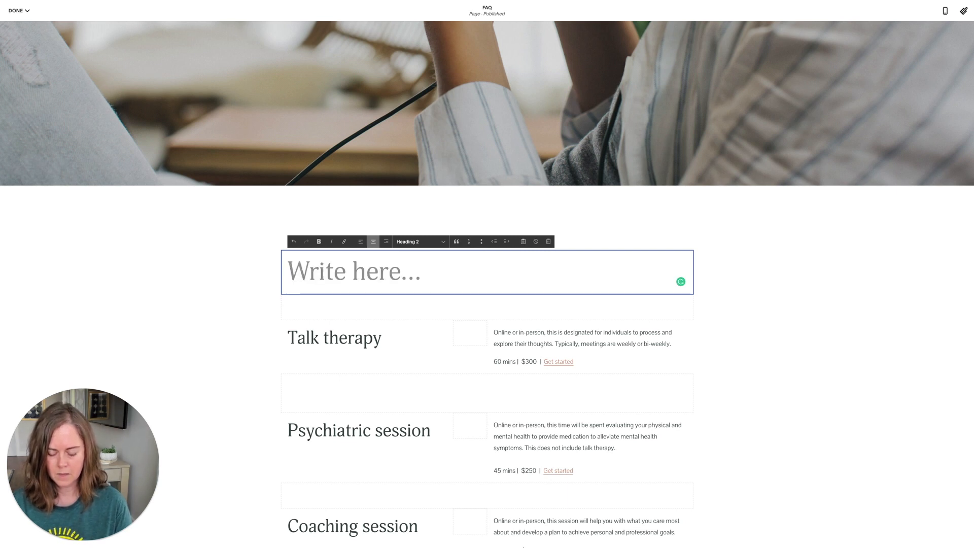
text(Learn more ab)
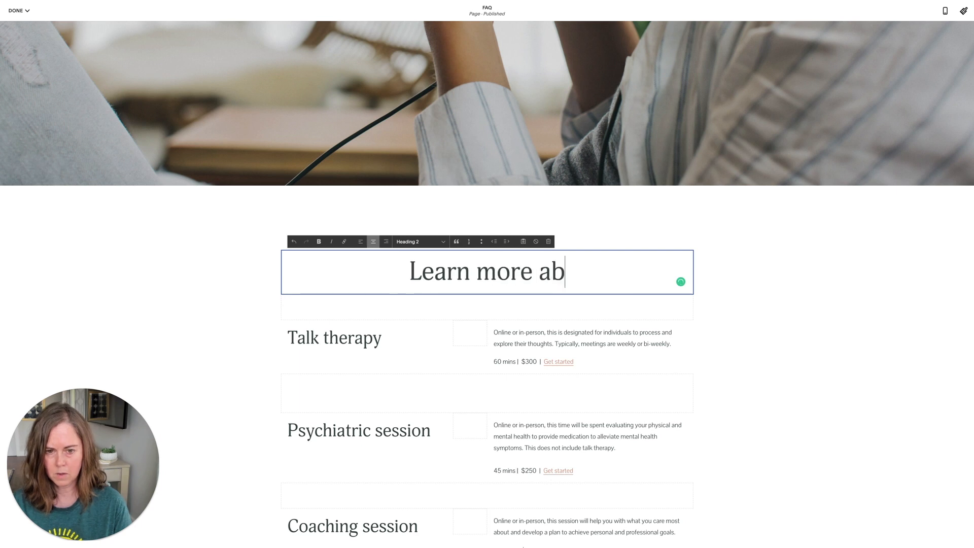
text(out our process)
click(366, 338)
text(Question)
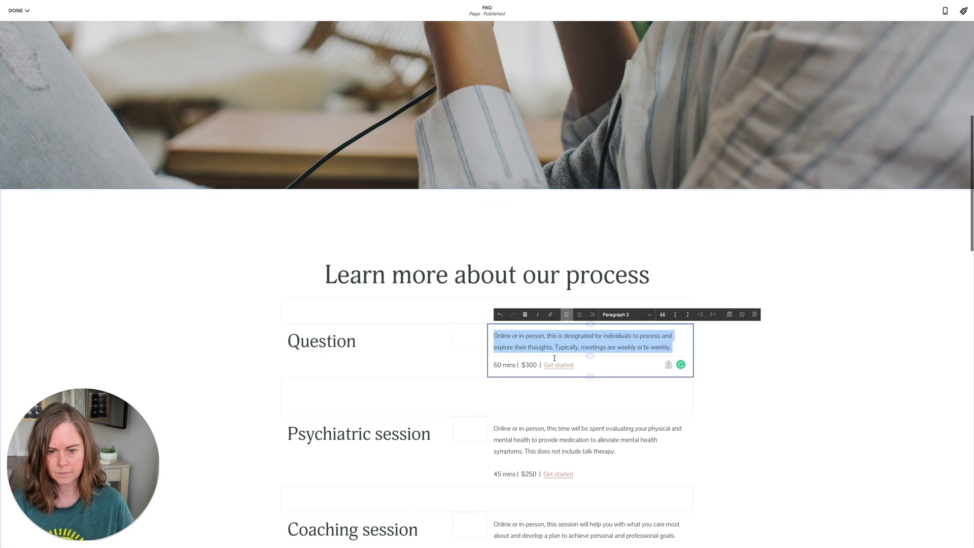
text(Answer)
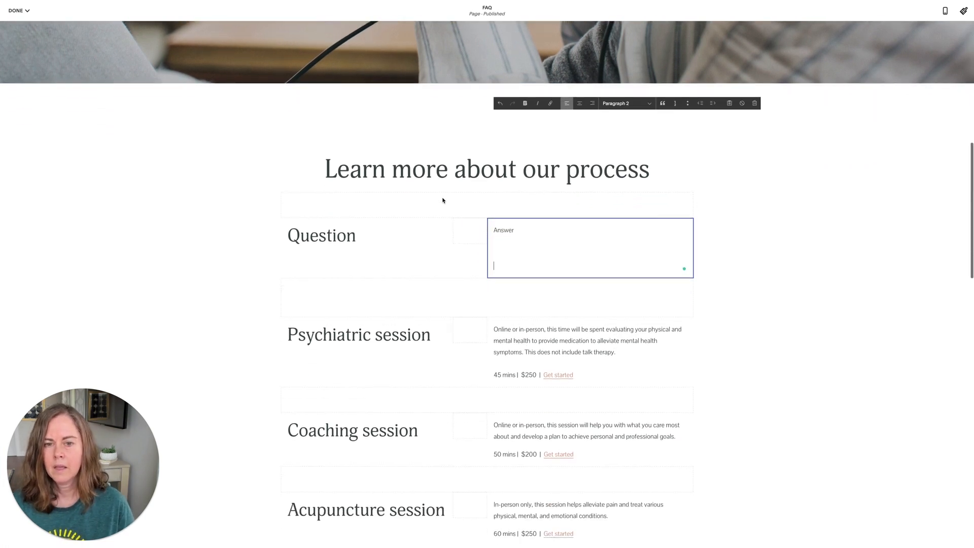
scroll(down, 3)
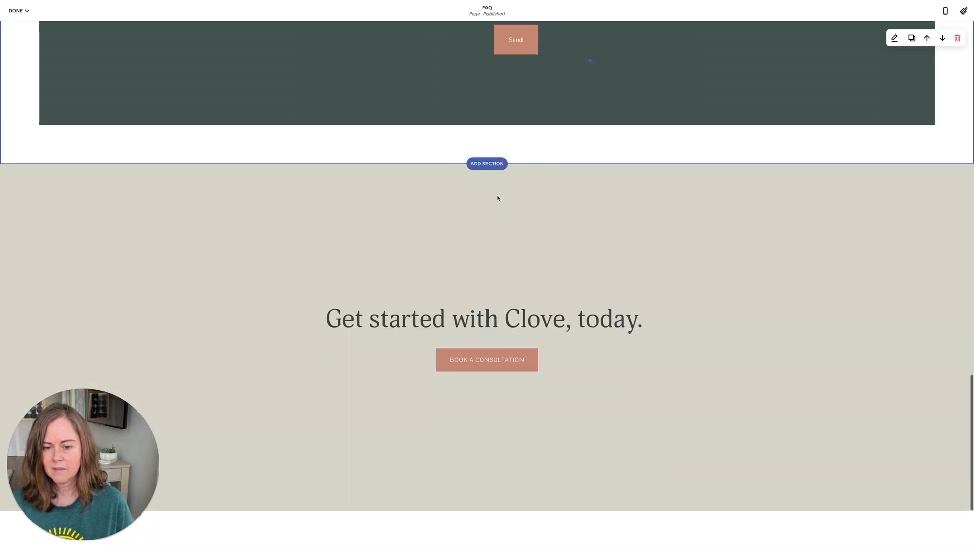
scroll(up, 3)
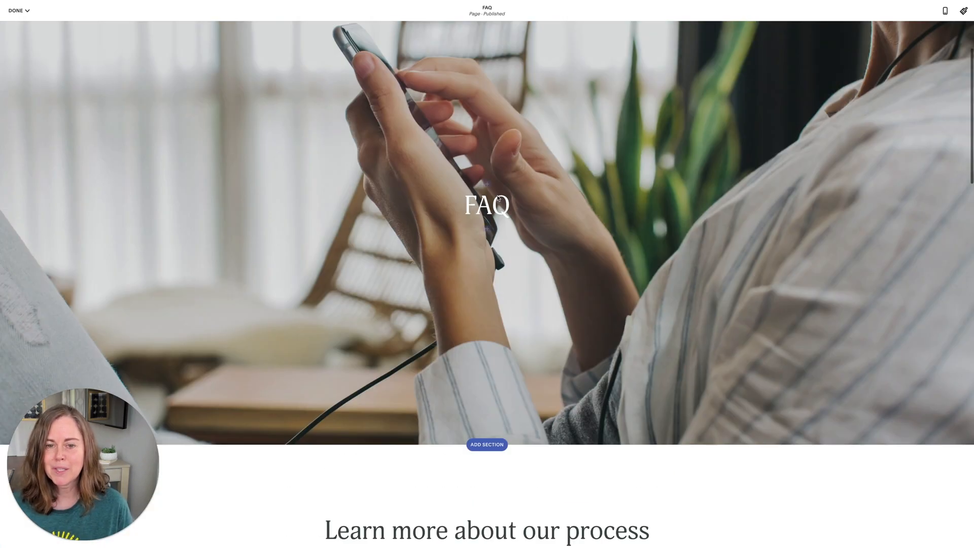
scroll(up, 3)
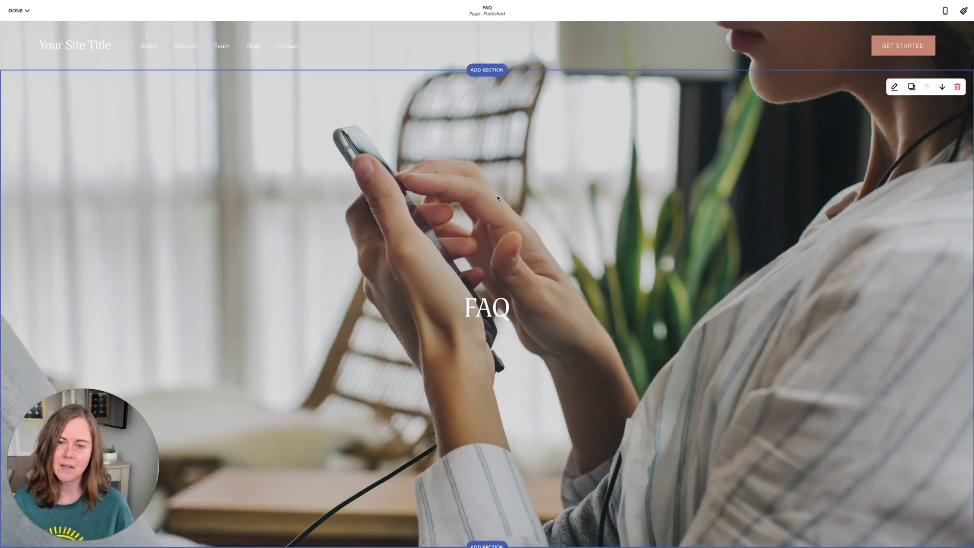